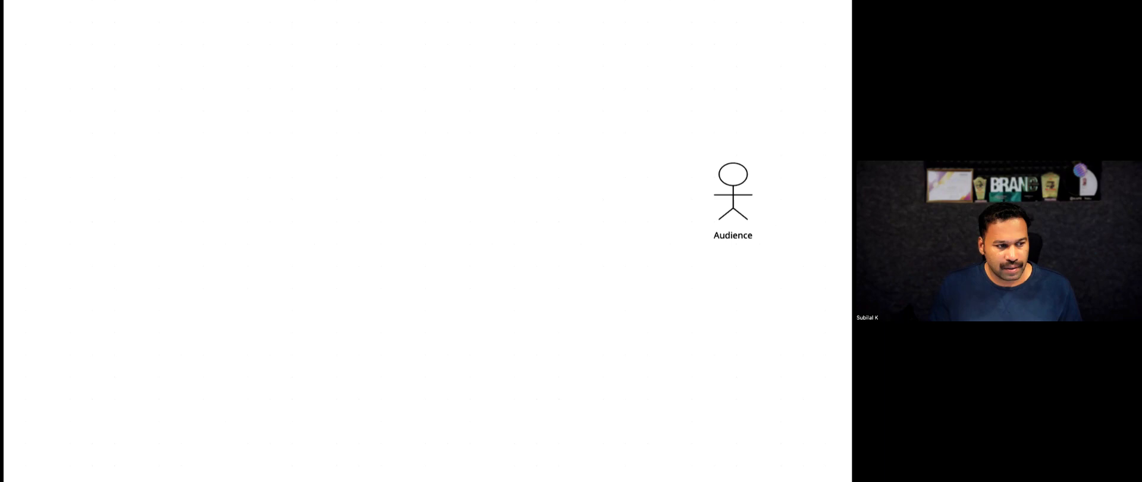
Draw a box labelled 'Ad Budget 10,000' and move it toward the left edge
left_click_drag(256, 162, 344, 227)
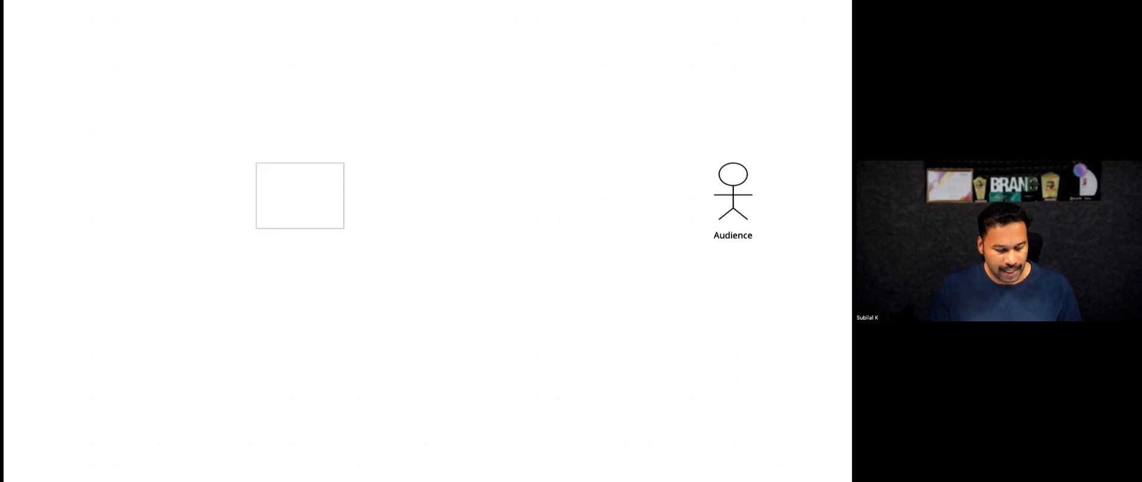
left_click_drag(298, 195, 261, 206)
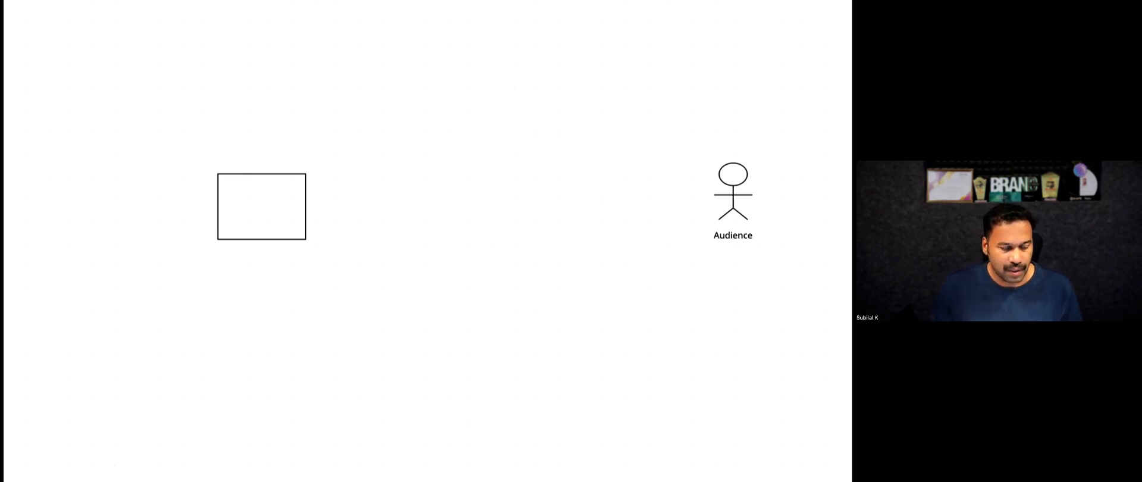
type("Ad Budget 10,000")
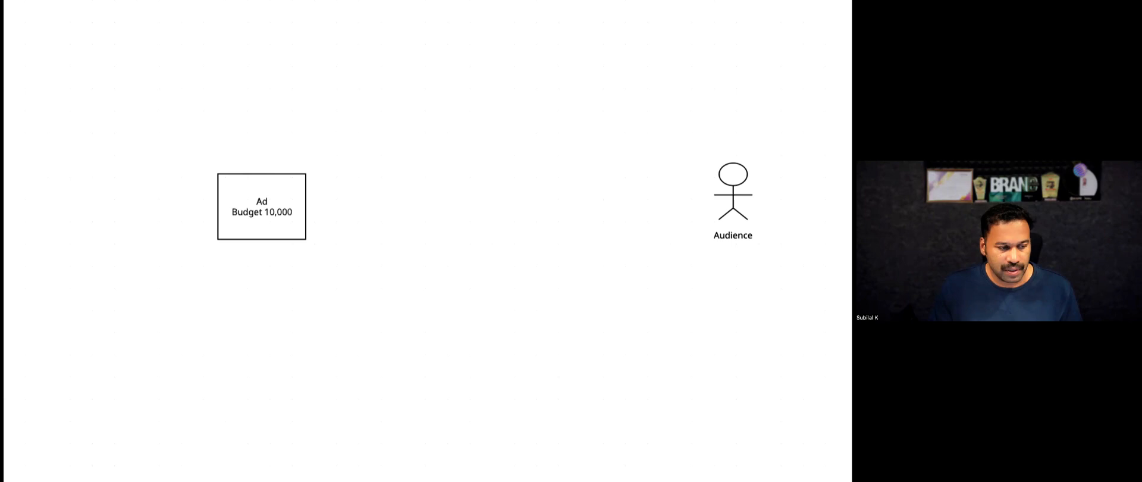
left_click_drag(262, 205, 136, 206)
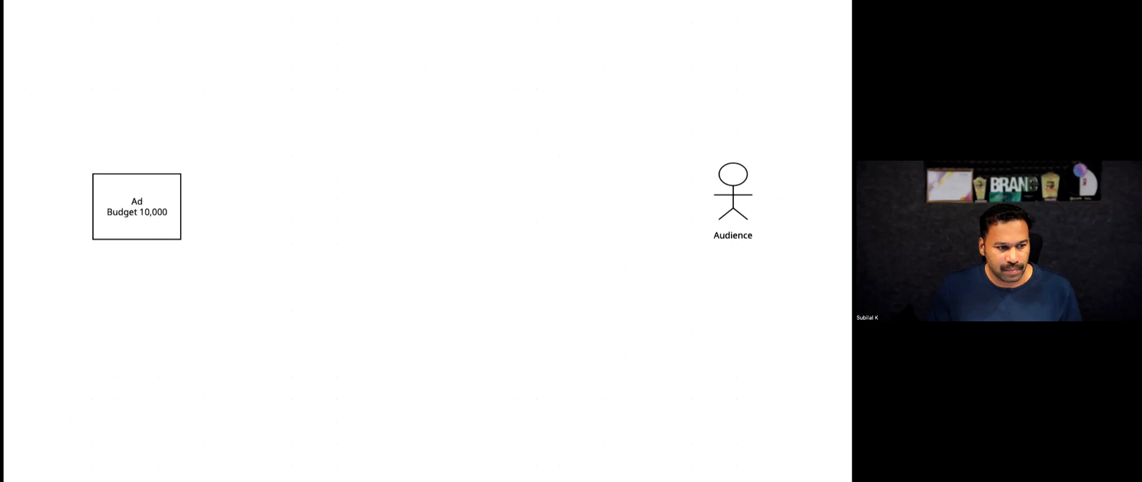
Draw a funnel line out from the budget box and caption it 'Pay per lead'
left_click_drag(182, 175, 702, 61)
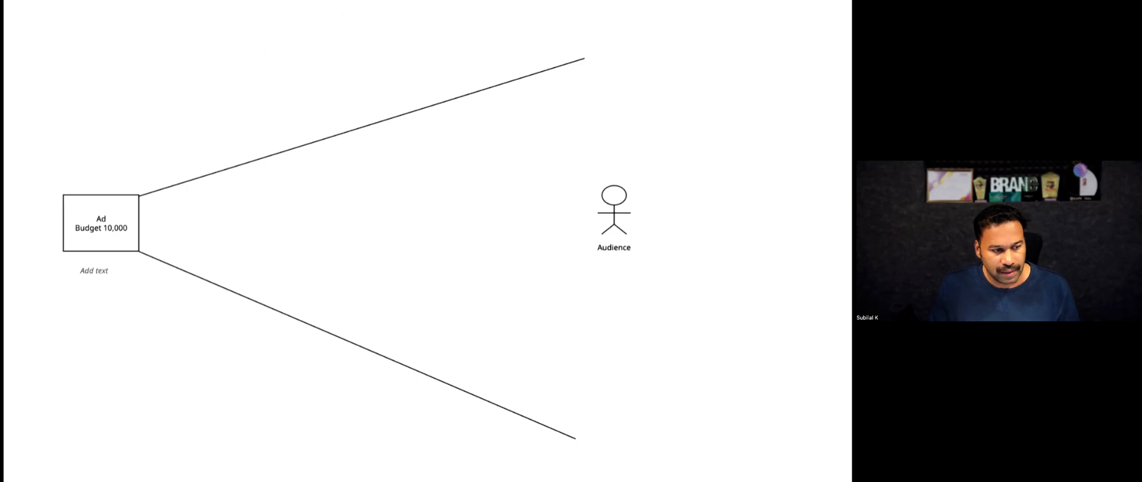
type("Pay per lead")
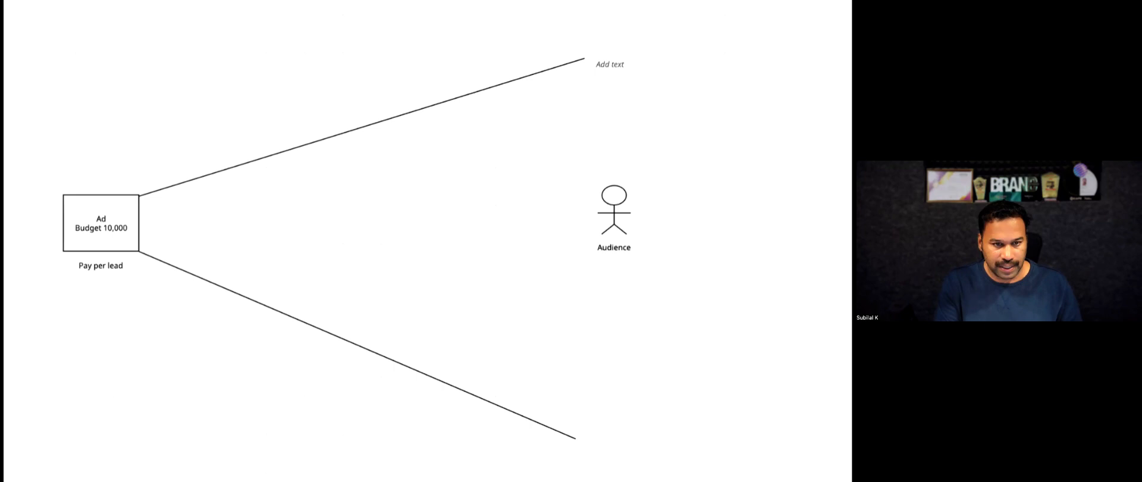
Label the upper funnel end '1 Lakh' and draw an empty box beside the Audience figure
type("1 Lakh")
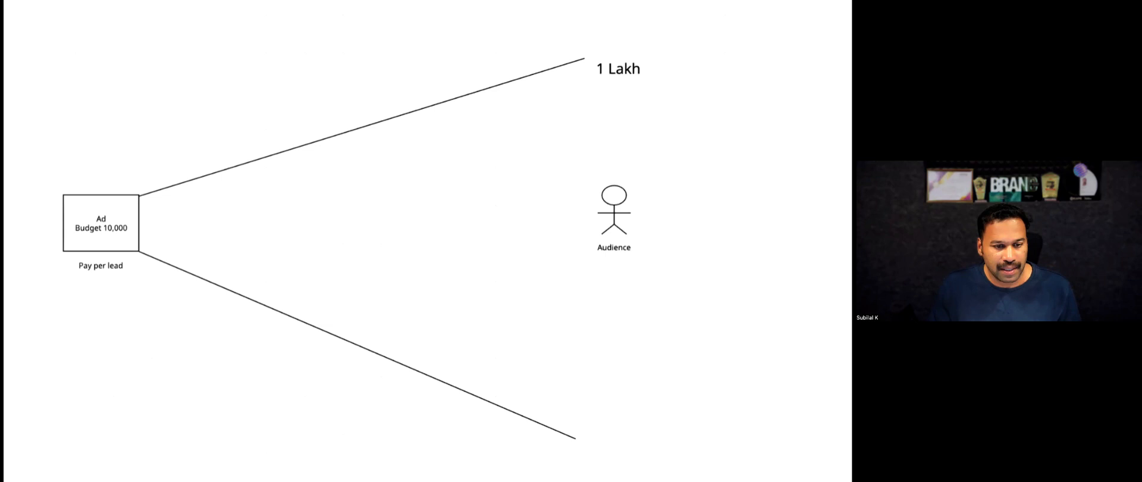
left_click_drag(486, 190, 561, 238)
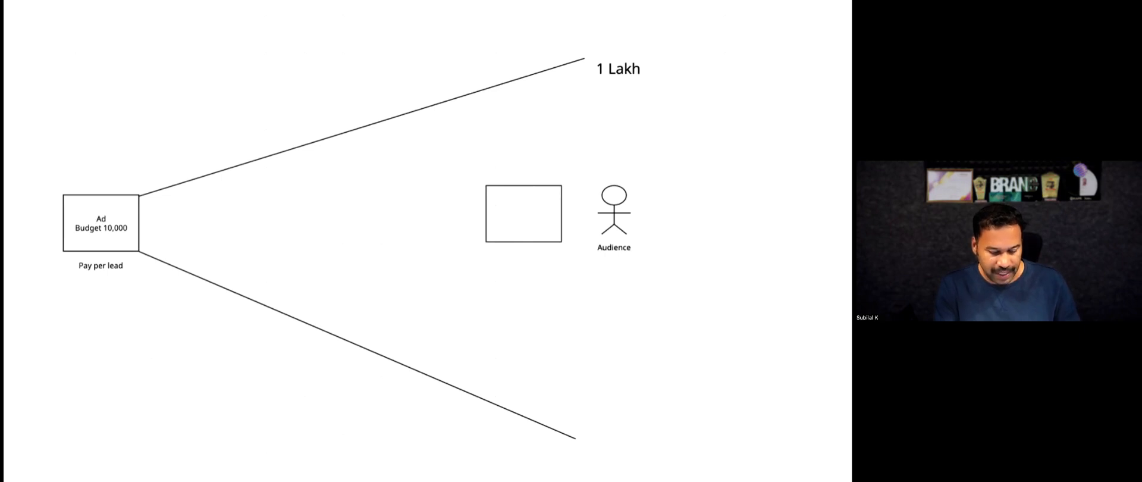
Label the box 'Ad Creative', shift it left, and mark an arrow 'CTR'
type("Ad Creative")
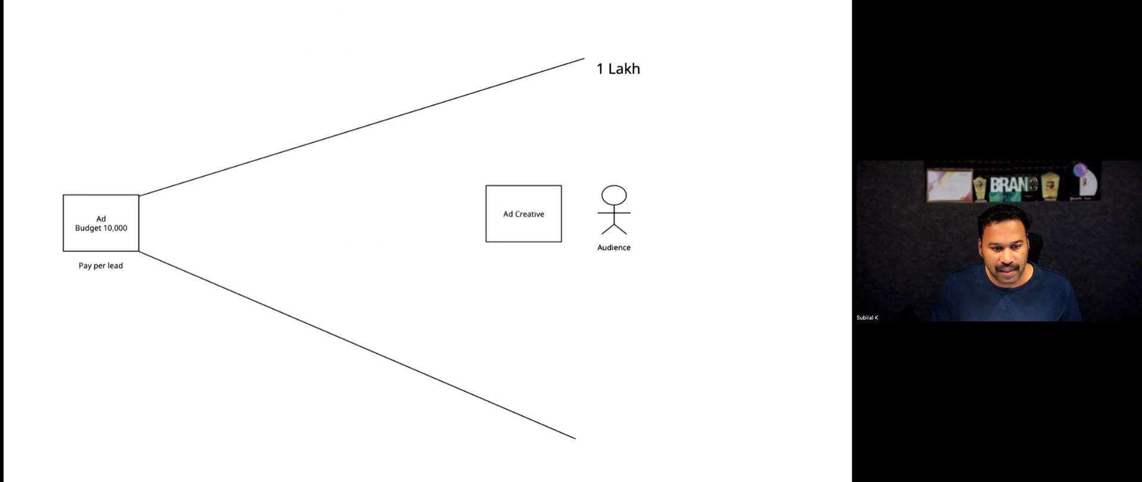
left_click_drag(597, 216, 564, 216)
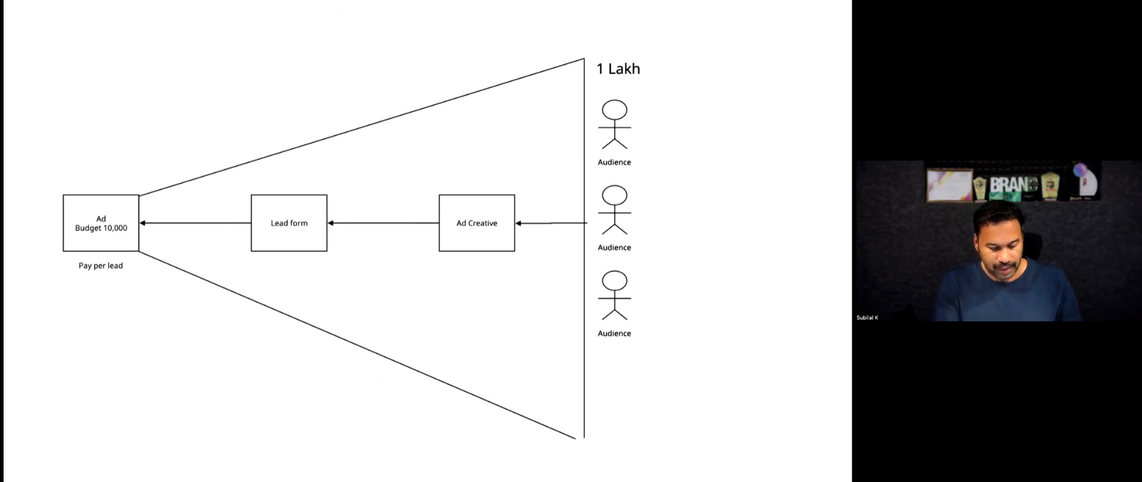
type("CTR")
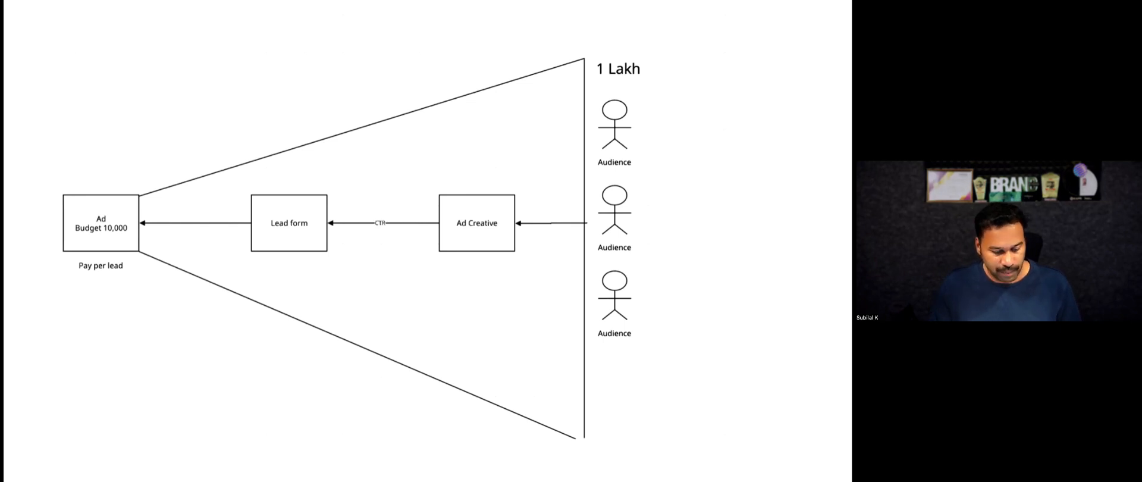